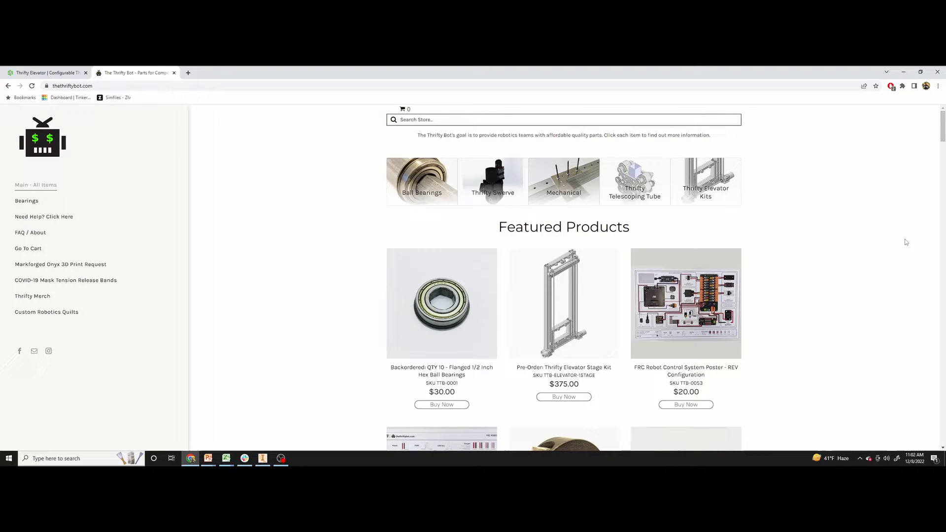
pyautogui.moveTo(901, 242)
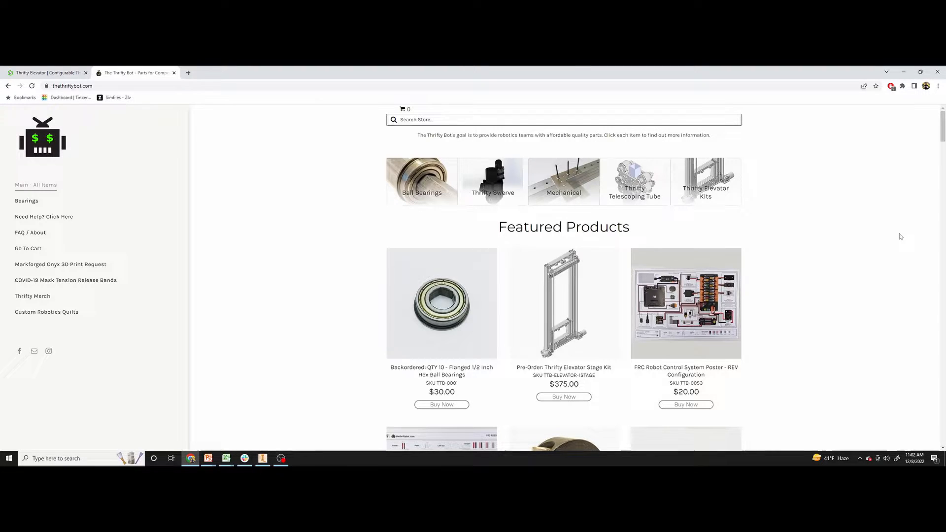
pyautogui.moveTo(890, 235)
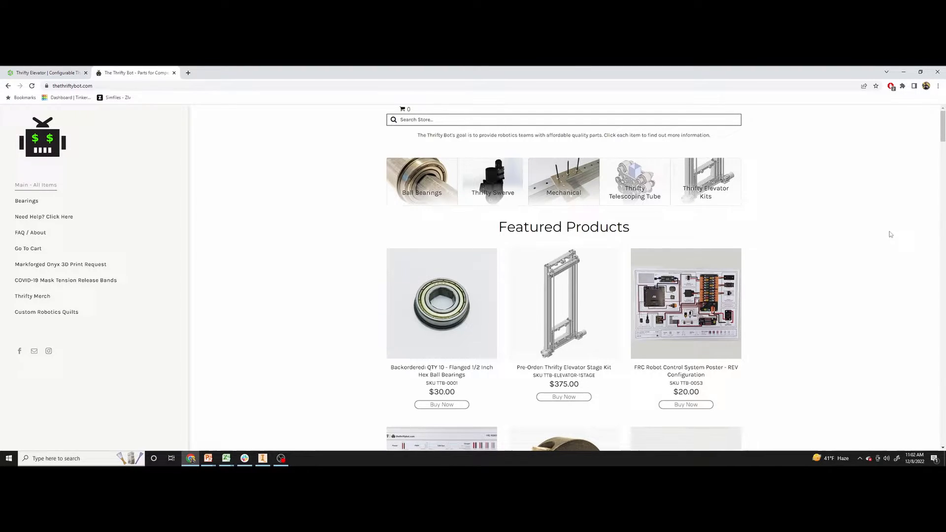
pyautogui.moveTo(884, 234)
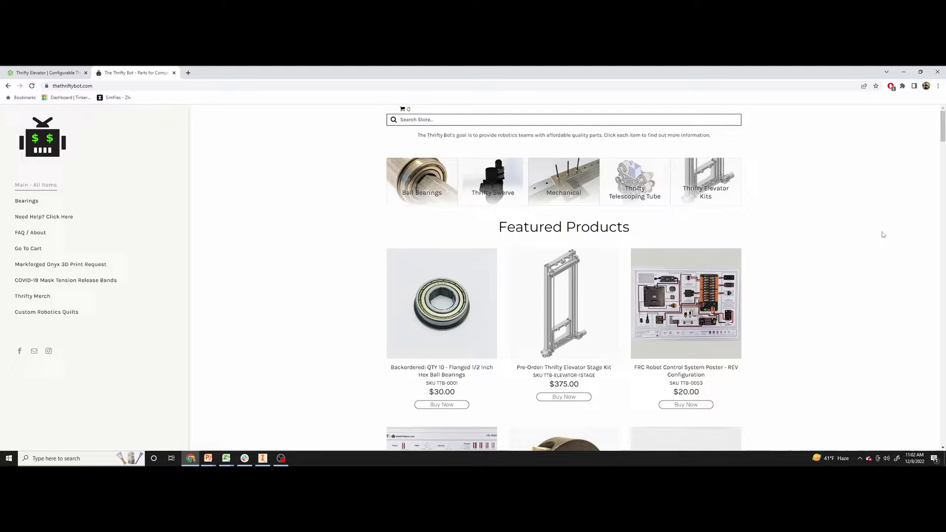
pyautogui.moveTo(871, 236)
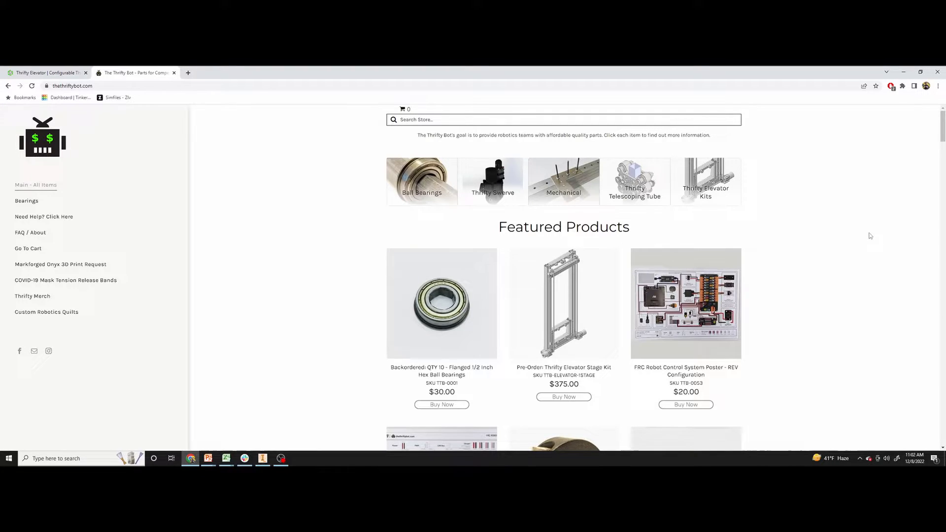
pyautogui.moveTo(864, 228)
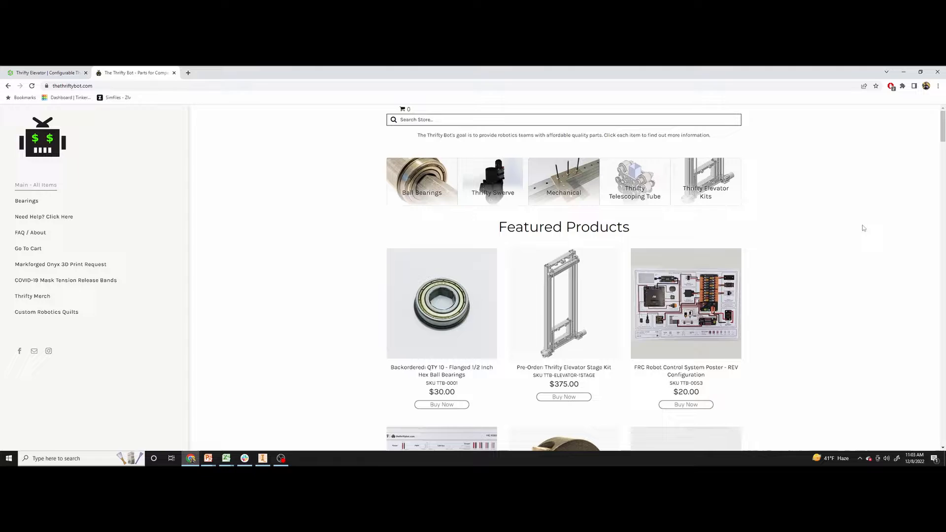
pyautogui.moveTo(868, 231)
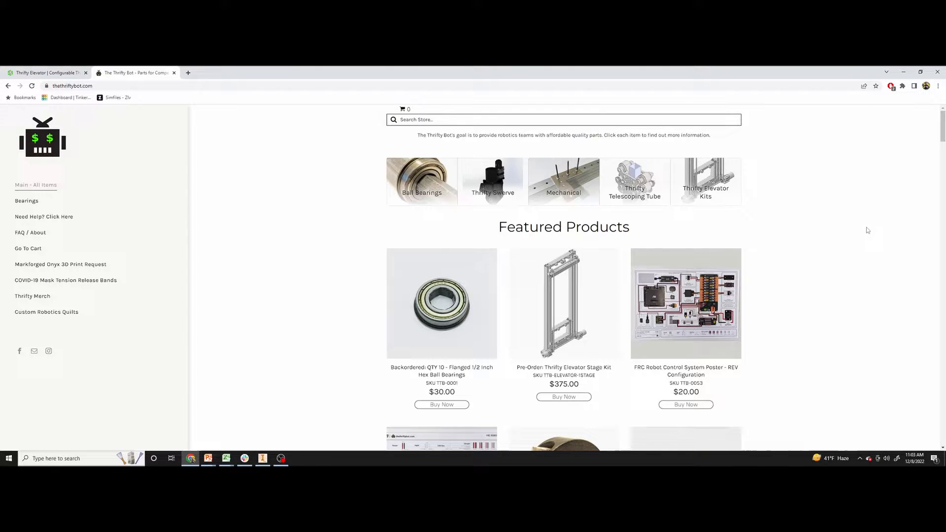
pyautogui.moveTo(706, 189)
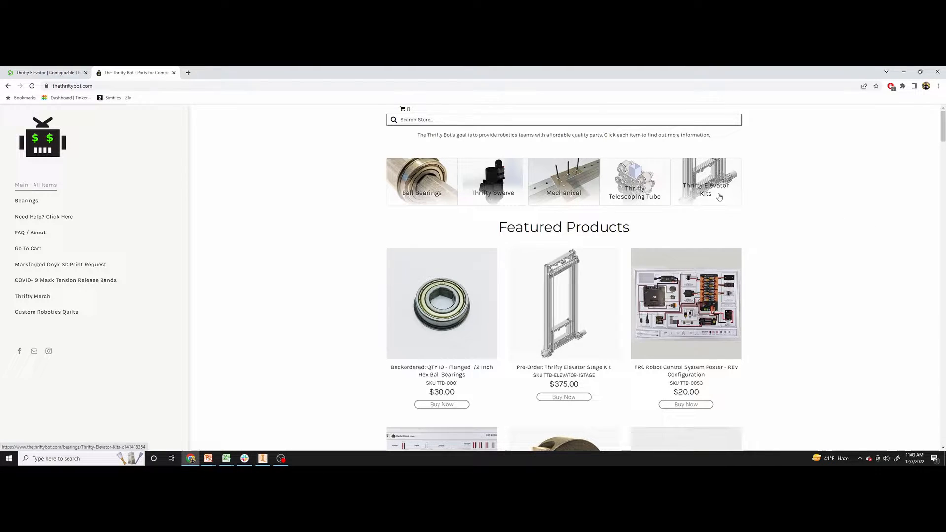
# - Browse the Thrifty Elevator Kits category, including chain drive, constant force spring and gusset kits
pyautogui.click(705, 181)
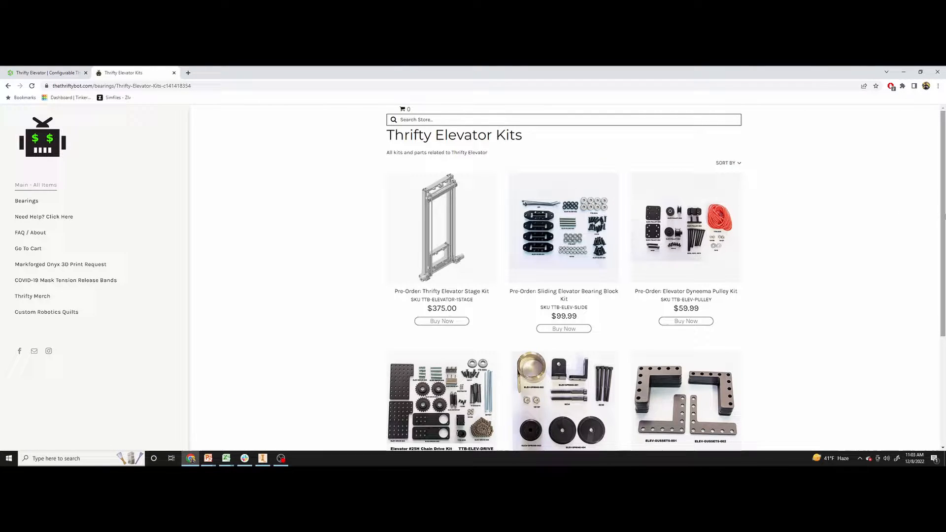
pyautogui.scroll(-3)
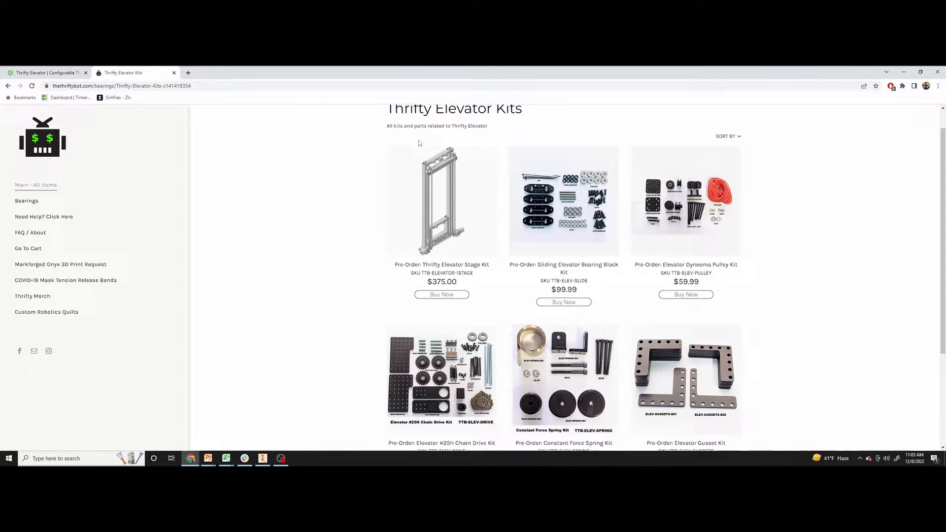
pyautogui.moveTo(385, 235)
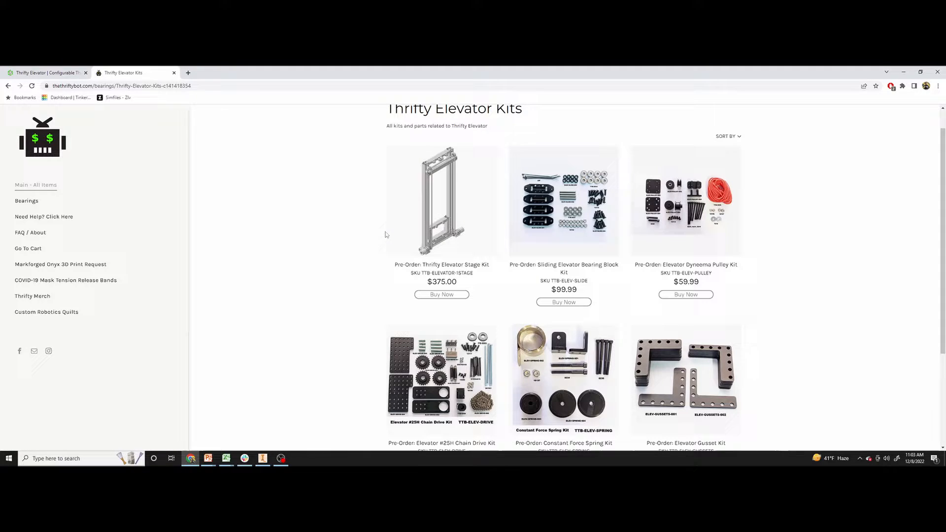
pyautogui.moveTo(364, 228)
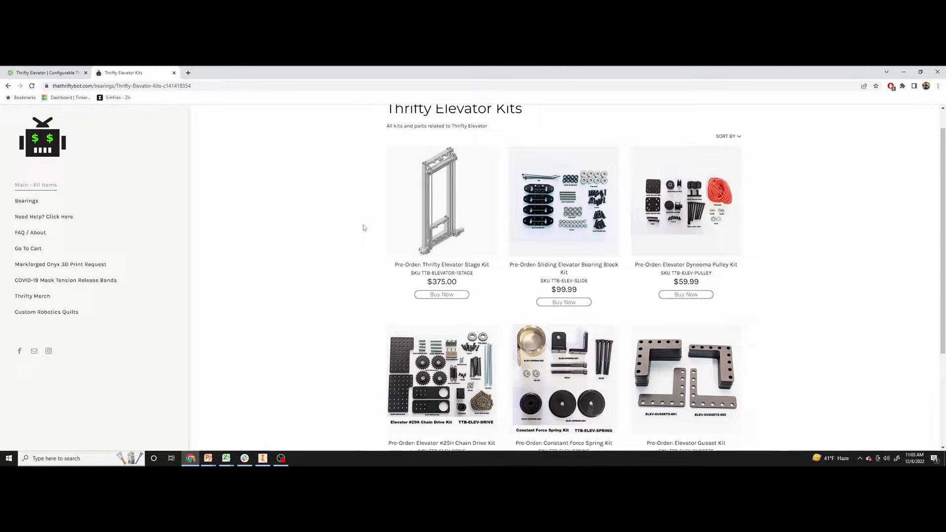
pyautogui.moveTo(772, 174)
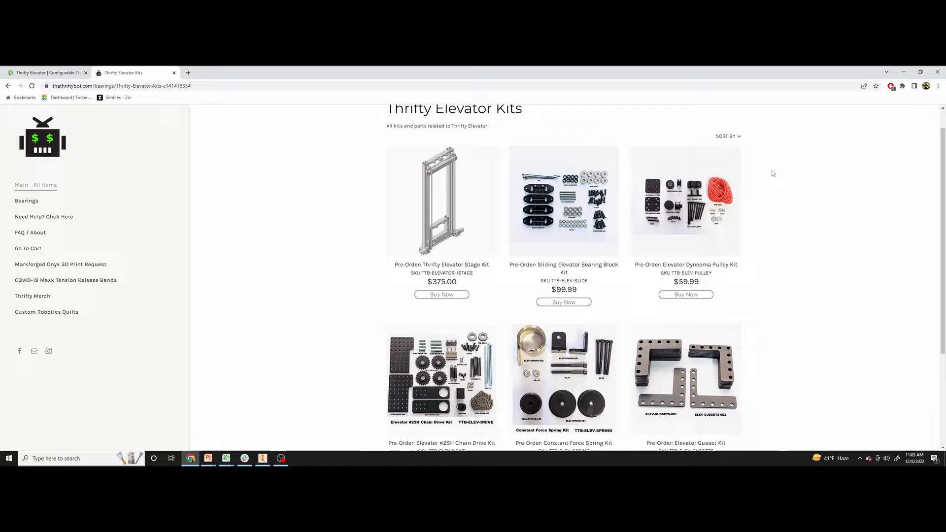
pyautogui.scroll(-3)
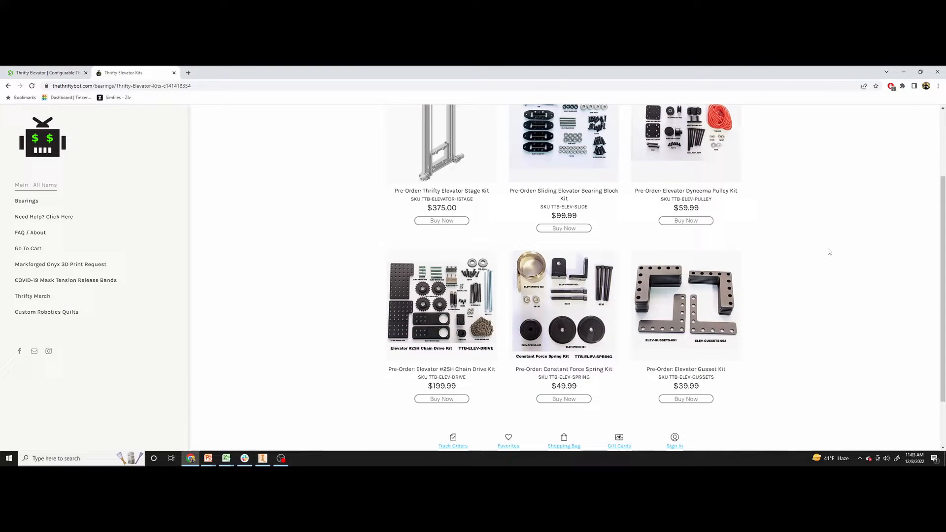
pyautogui.scroll(3)
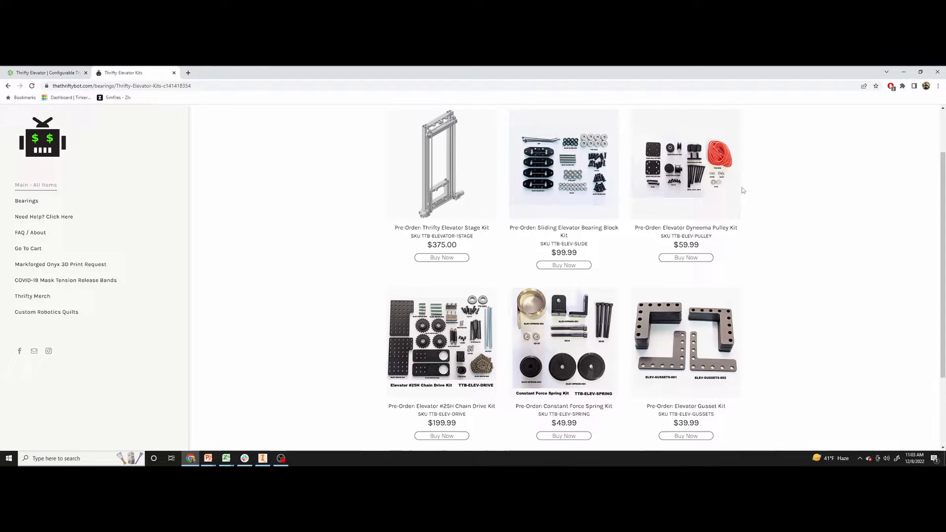
pyautogui.moveTo(842, 266)
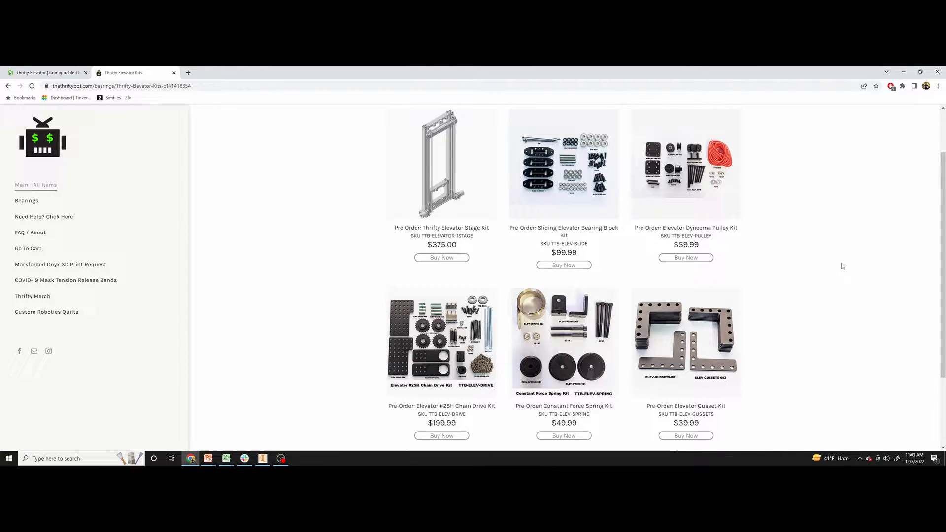
pyautogui.scroll(-3)
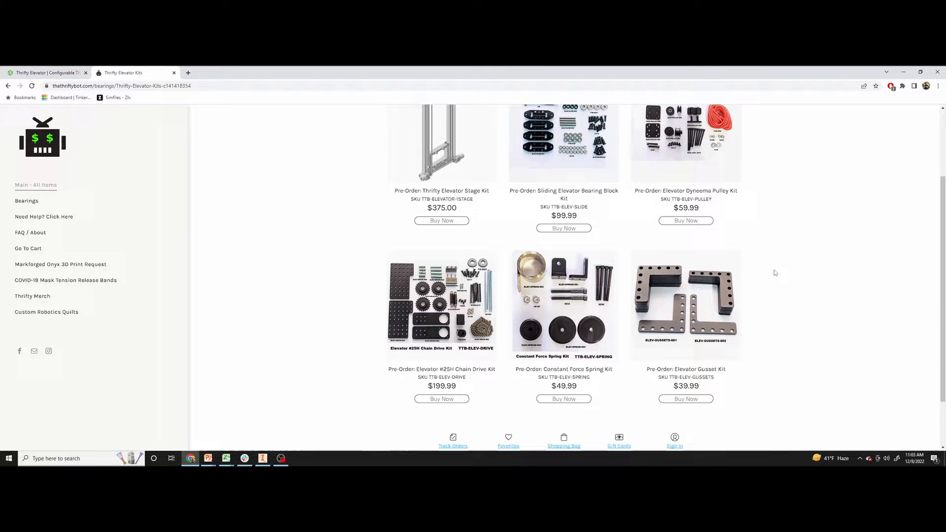
pyautogui.scroll(3)
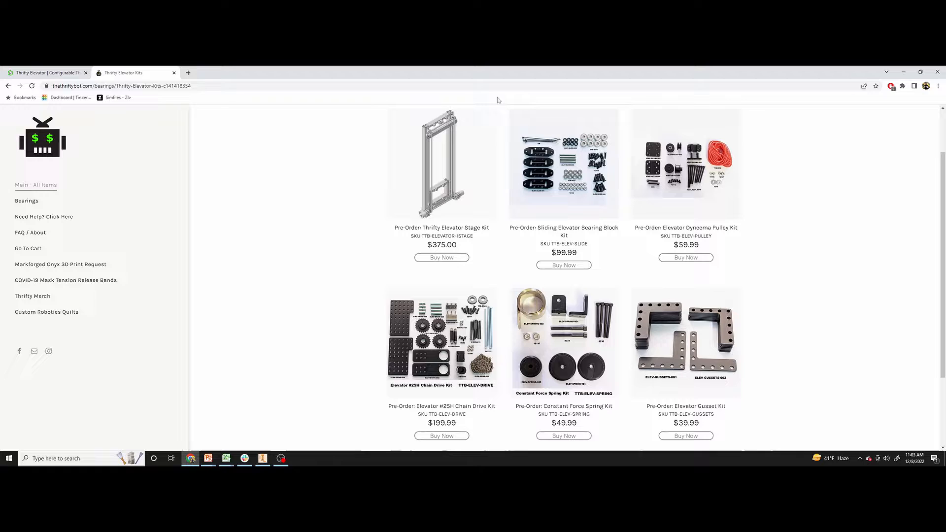
# - Open the Thrifty Elevator Stage Kit page and choose 2 Stage Elevator Kit + Carriage
pyautogui.click(441, 164)
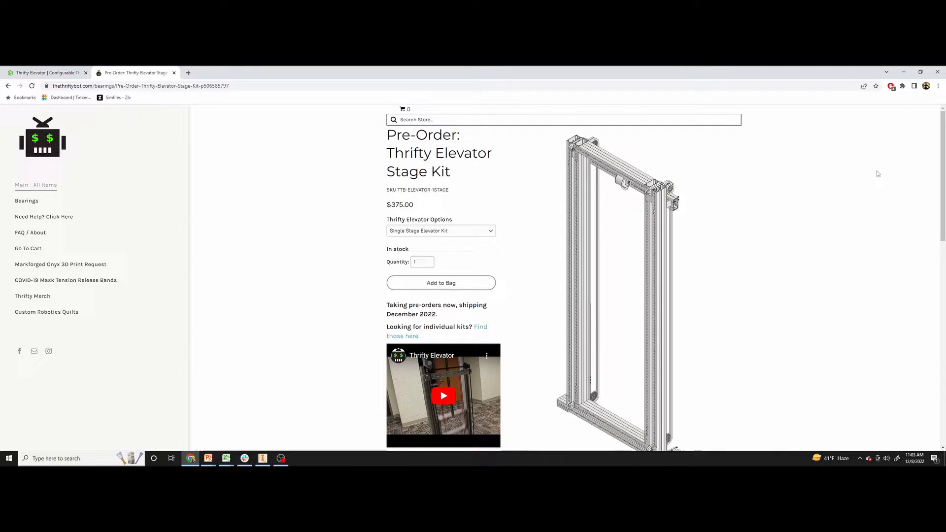
pyautogui.scroll(-3)
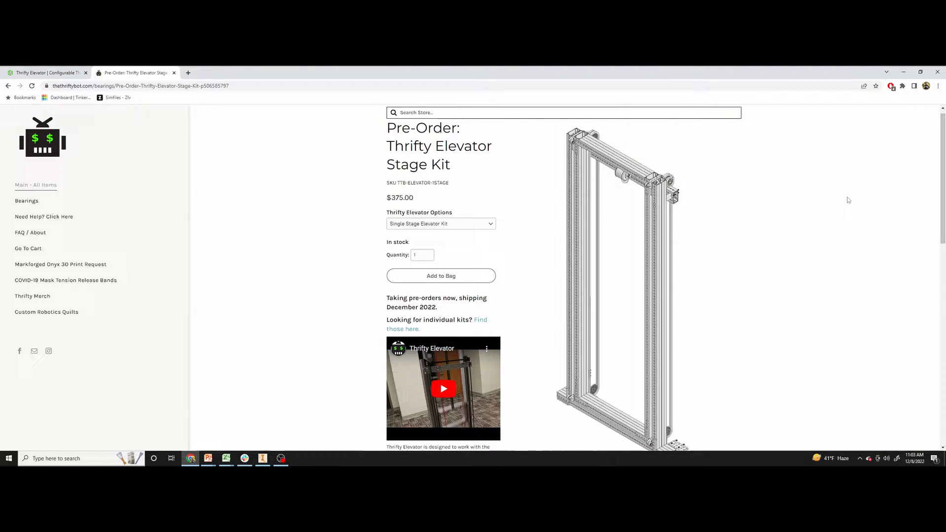
pyautogui.click(440, 223)
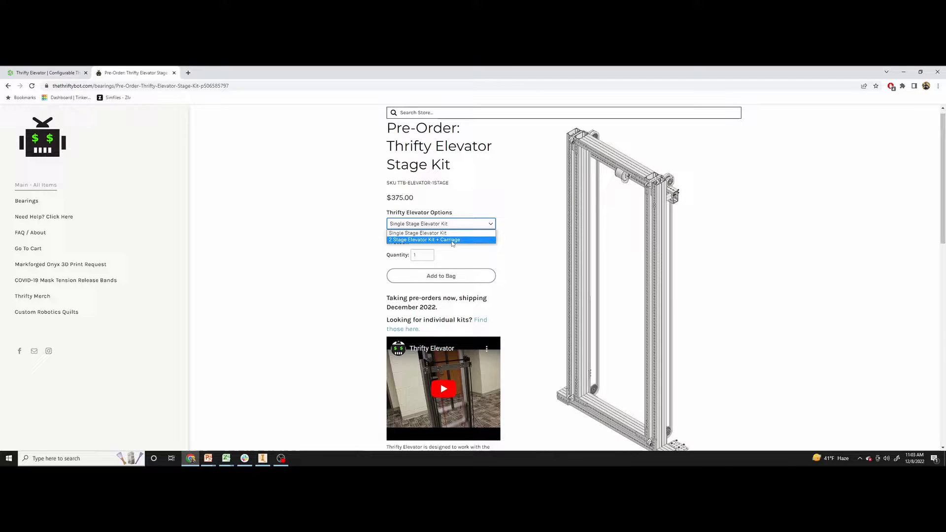
pyautogui.click(425, 240)
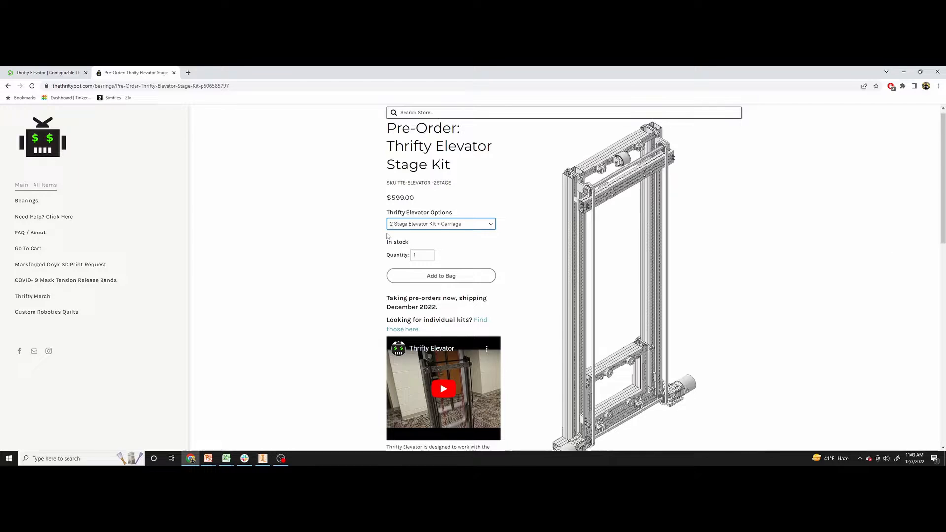
# - Compare the Single Stage option, then return to the 2 Stage + Carriage kit at $599
pyautogui.click(441, 223)
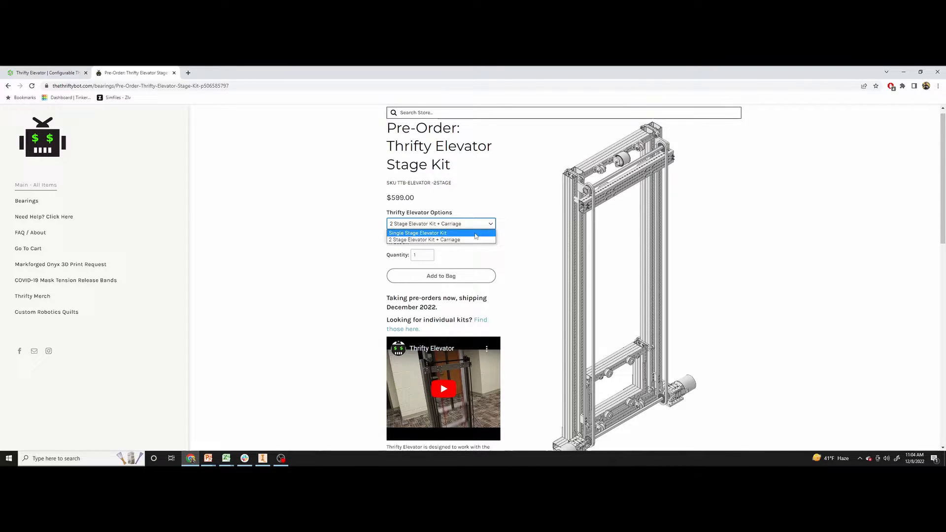
pyautogui.click(418, 233)
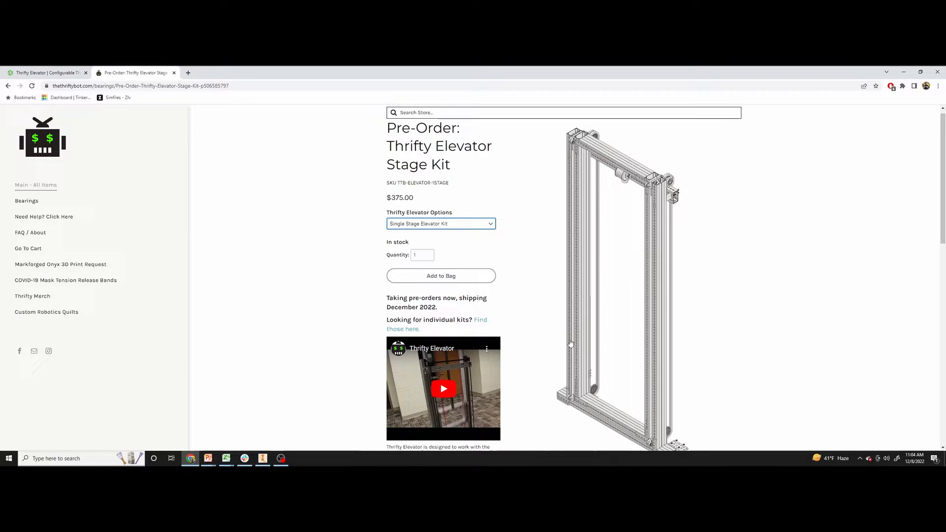
pyautogui.moveTo(436, 248)
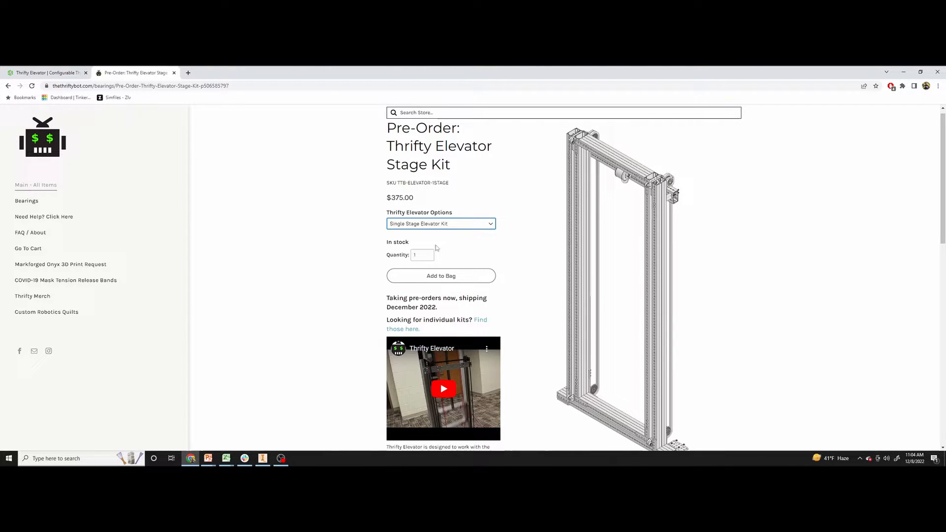
pyautogui.click(440, 224)
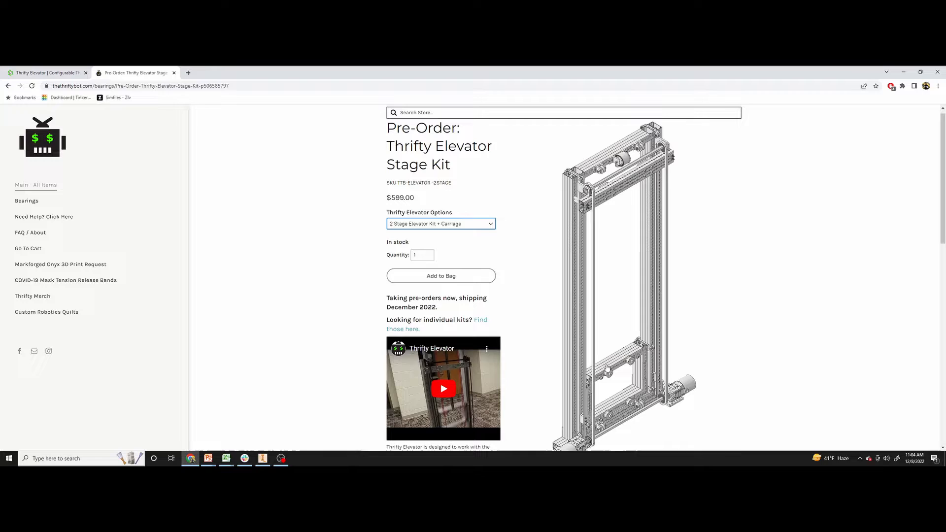
# - Follow the 'Assembly Guide and STEP CAD Files Available' link to the Google Drive folder
pyautogui.scroll(-3)
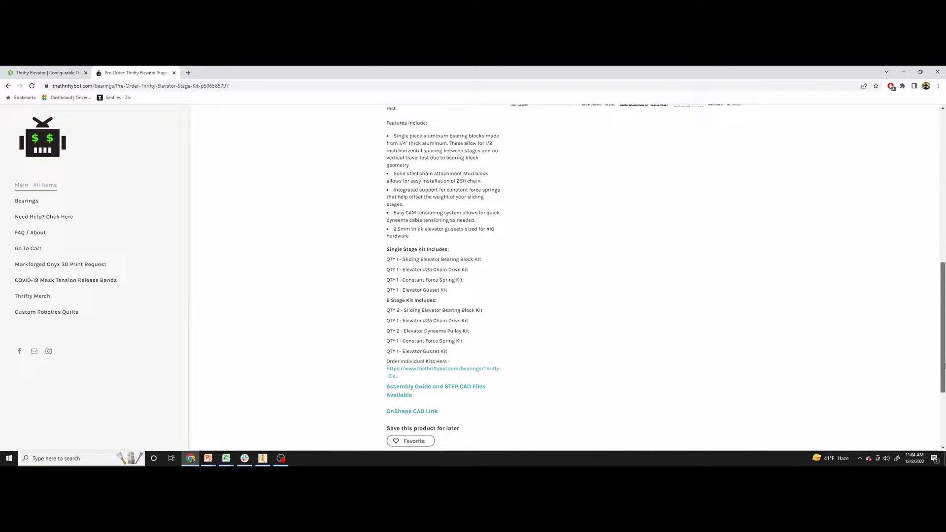
pyautogui.scroll(-3)
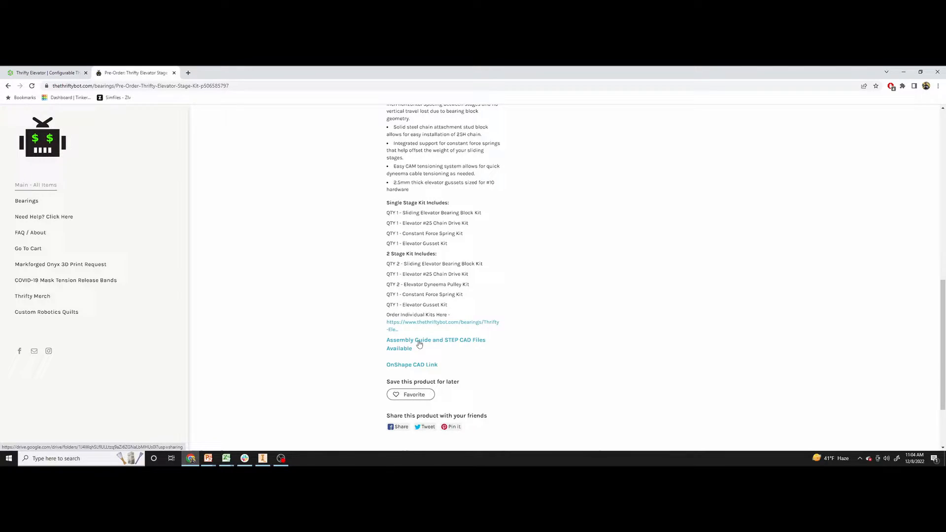
pyautogui.click(436, 344)
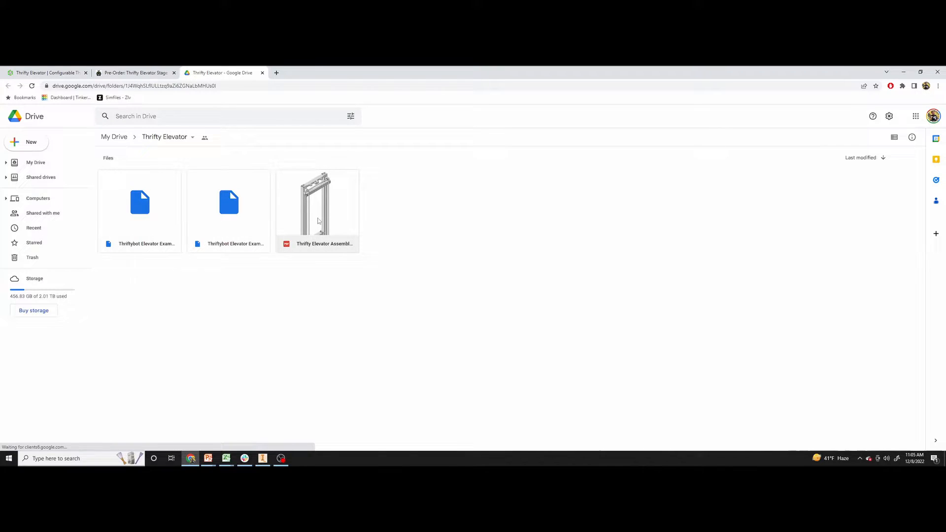
# - Preview the assembly guide PDF from the cover and kit contents to the Table of Contents
pyautogui.doubleClick(317, 202)
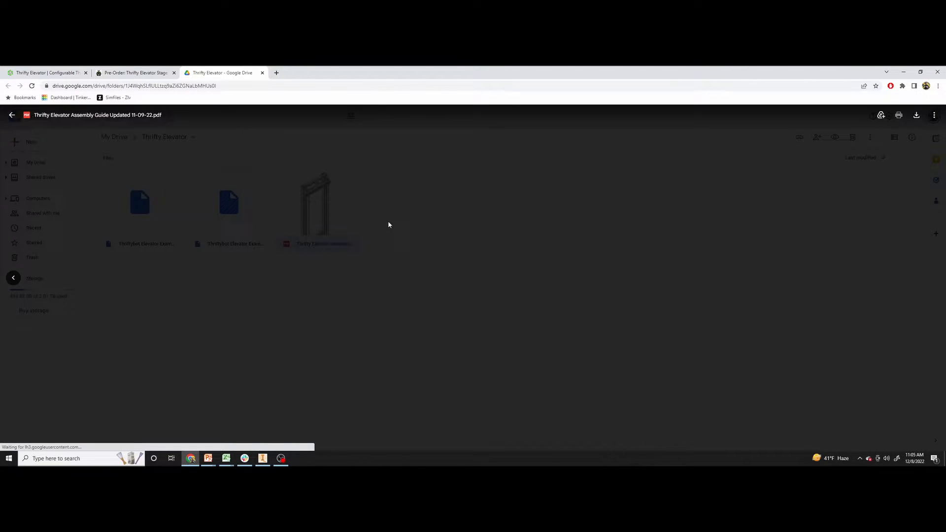
pyautogui.click(314, 205)
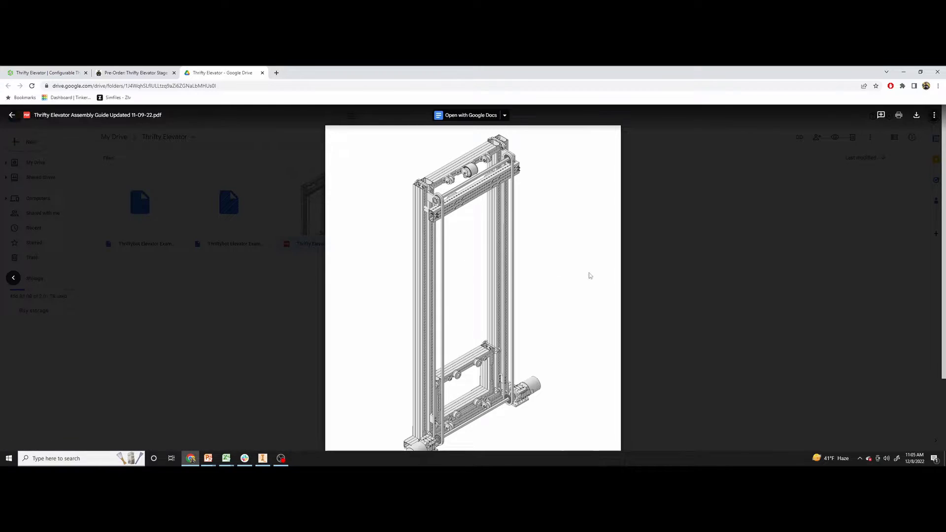
pyautogui.scroll(-3)
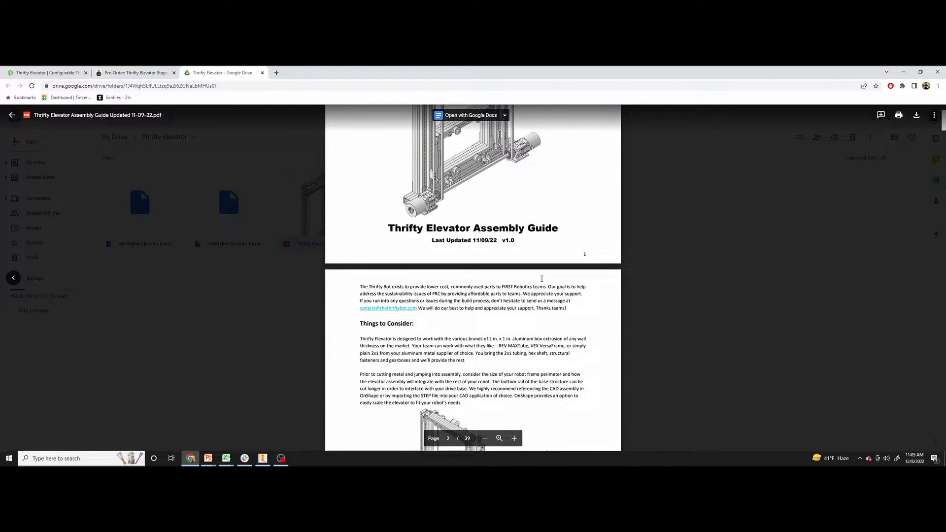
pyautogui.scroll(-3)
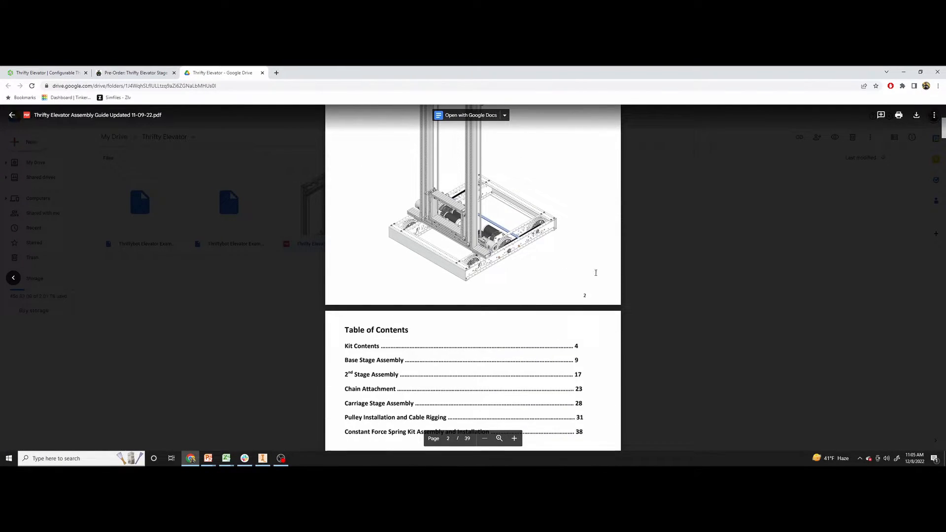
pyautogui.scroll(-3)
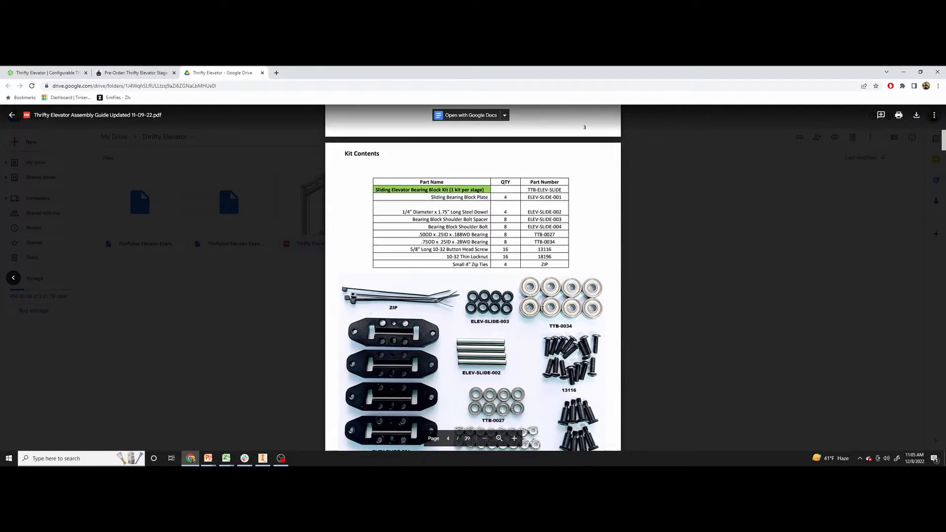
pyautogui.scroll(3)
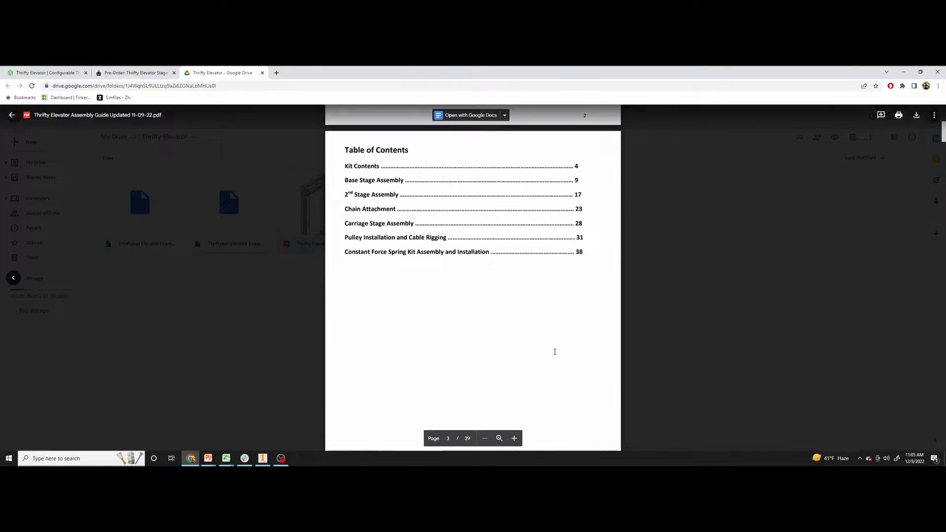
pyautogui.scroll(3)
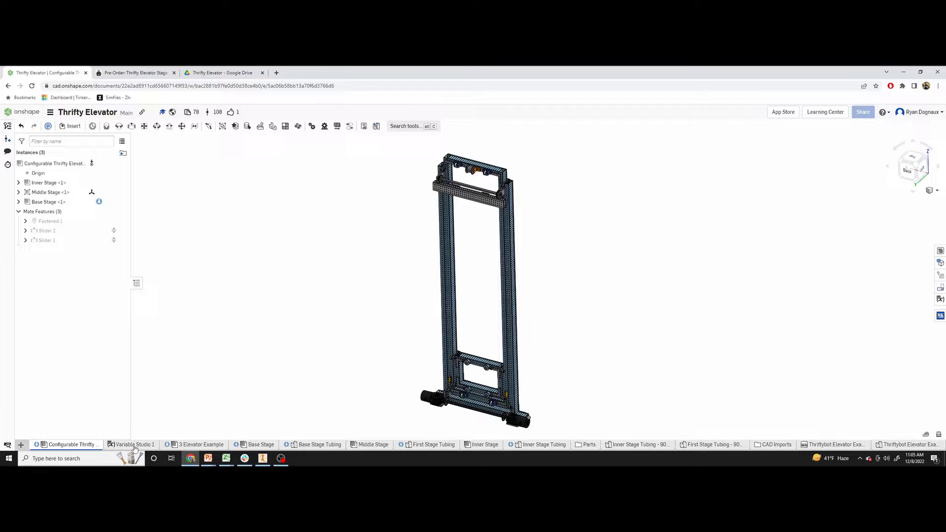
# - Check Variable Studio 1's four stage dimension variables, then return to the Configurable Thrifty Elevator assembly
pyautogui.click(133, 445)
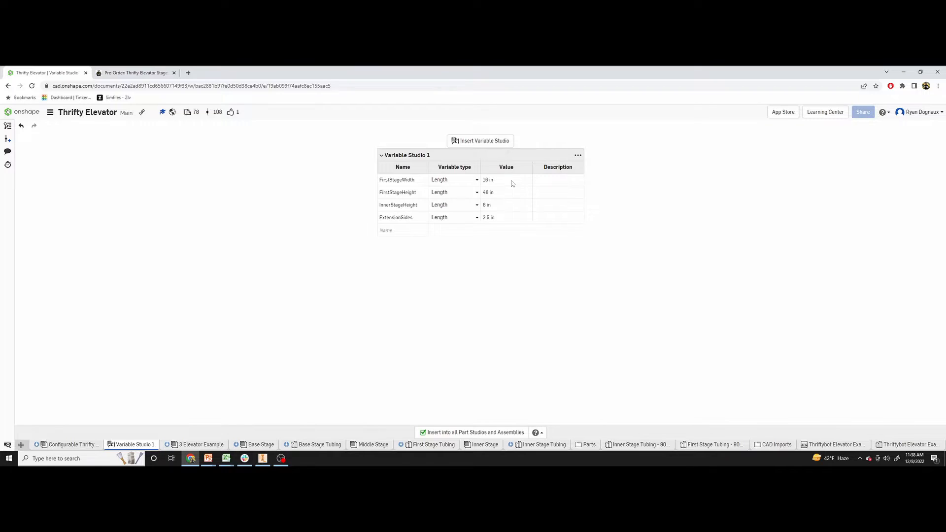
pyautogui.moveTo(337, 280)
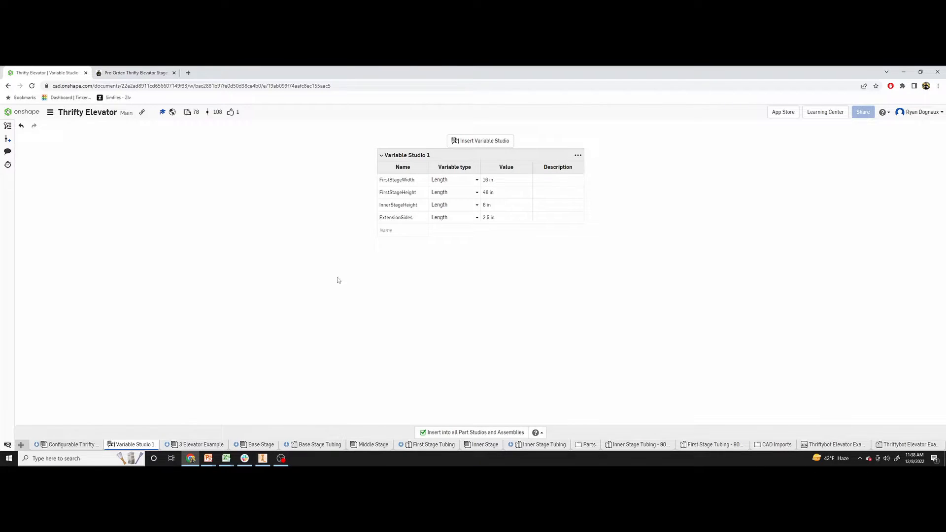
pyautogui.moveTo(493, 188)
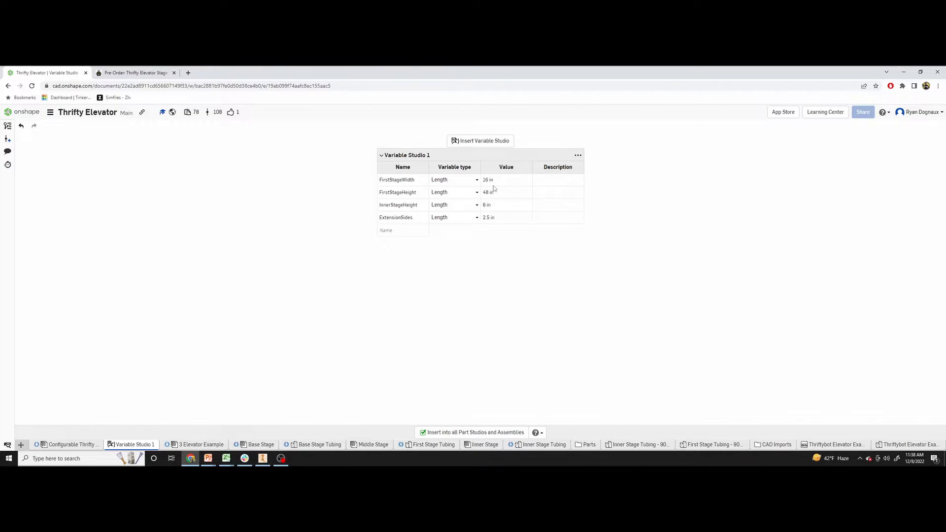
pyautogui.moveTo(324, 278)
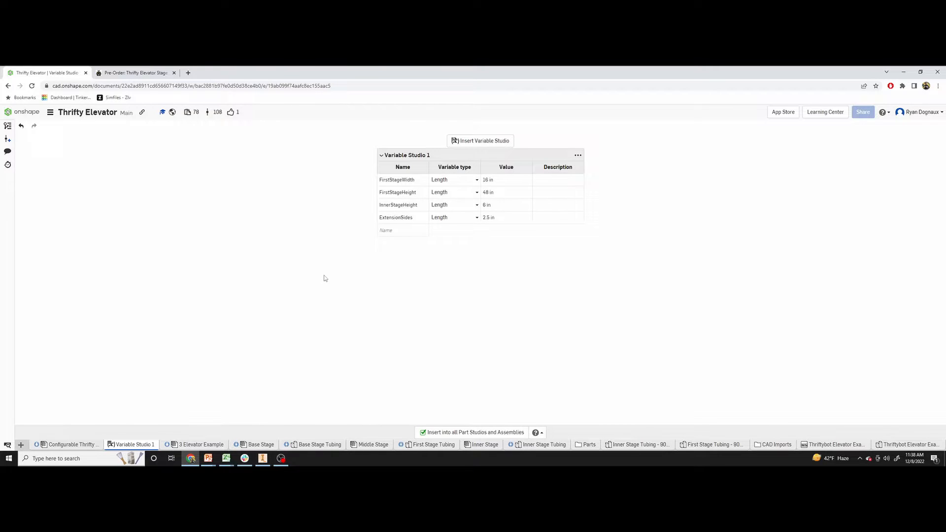
pyautogui.click(70, 445)
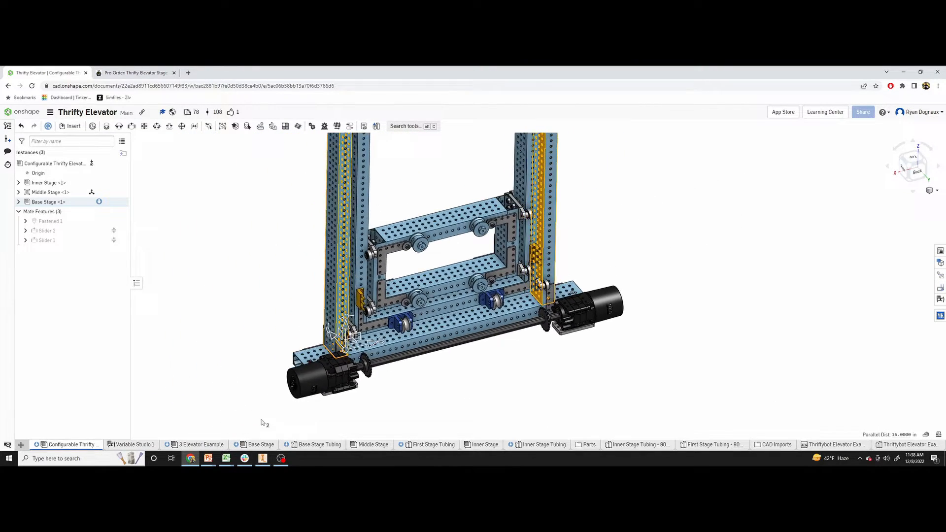
pyautogui.click(134, 444)
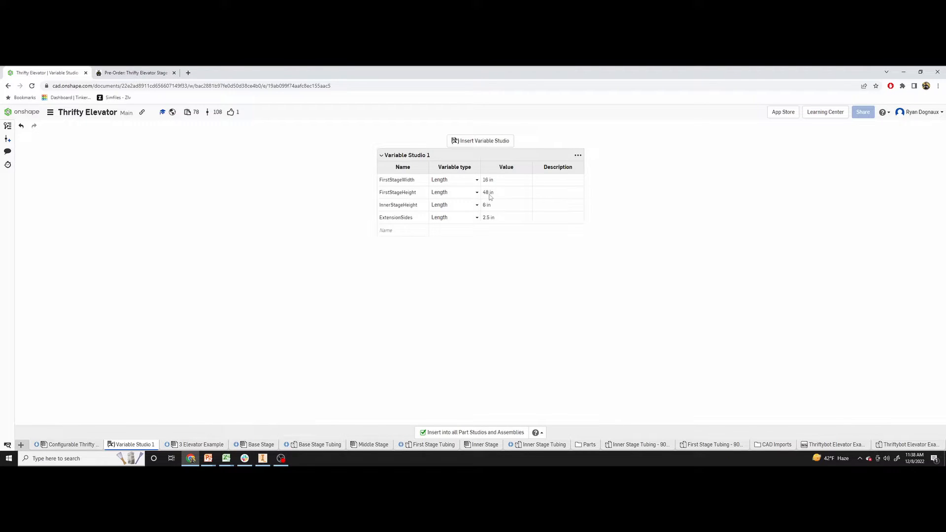
pyautogui.click(68, 445)
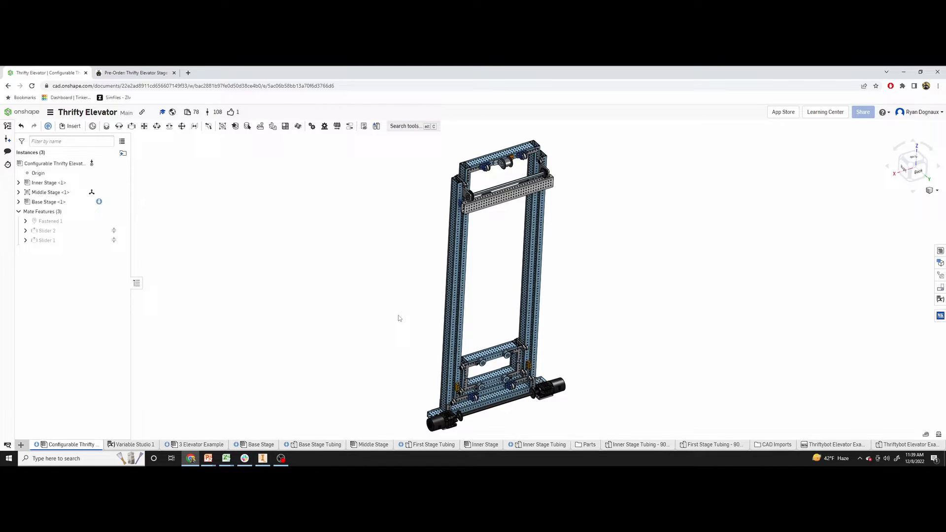
pyautogui.moveTo(392, 314)
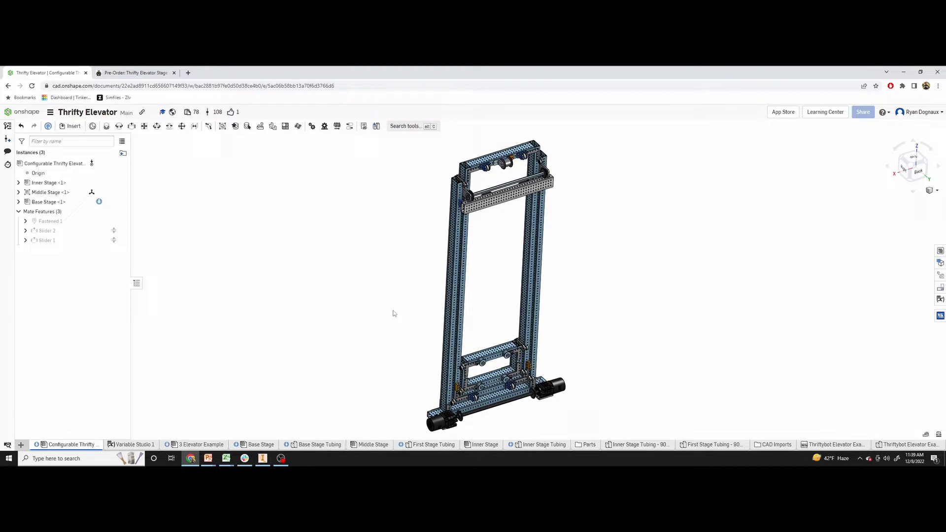
# - Switch between Variable Studio 1 and the assembly, ending on the stage width, height and extension variables
pyautogui.click(135, 444)
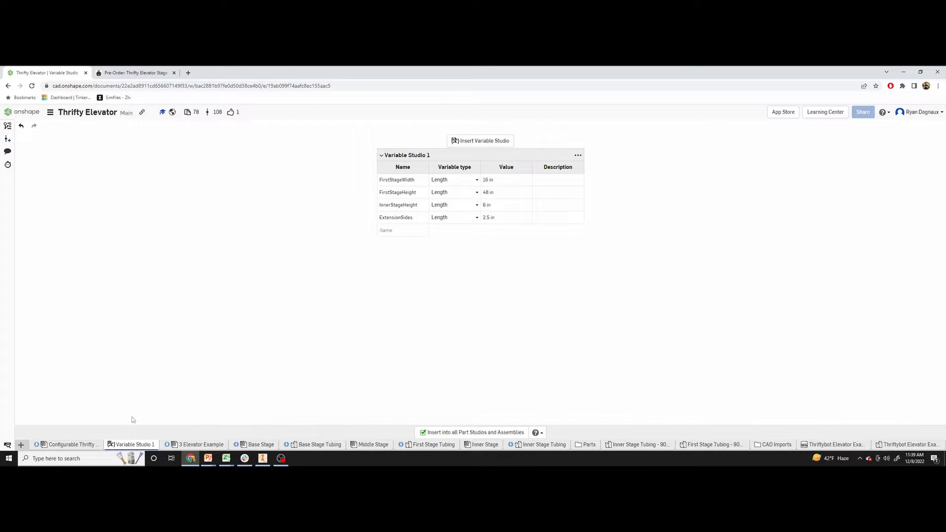
pyautogui.click(69, 445)
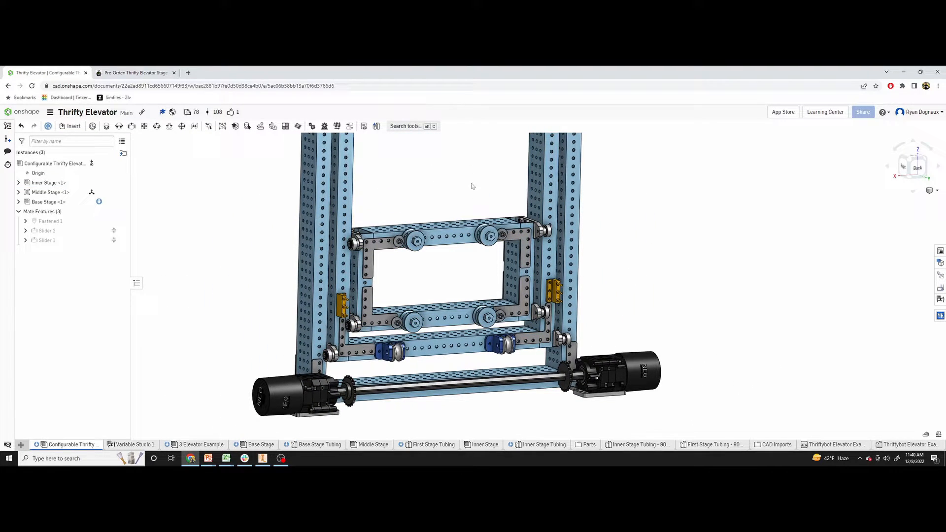
pyautogui.moveTo(141, 409)
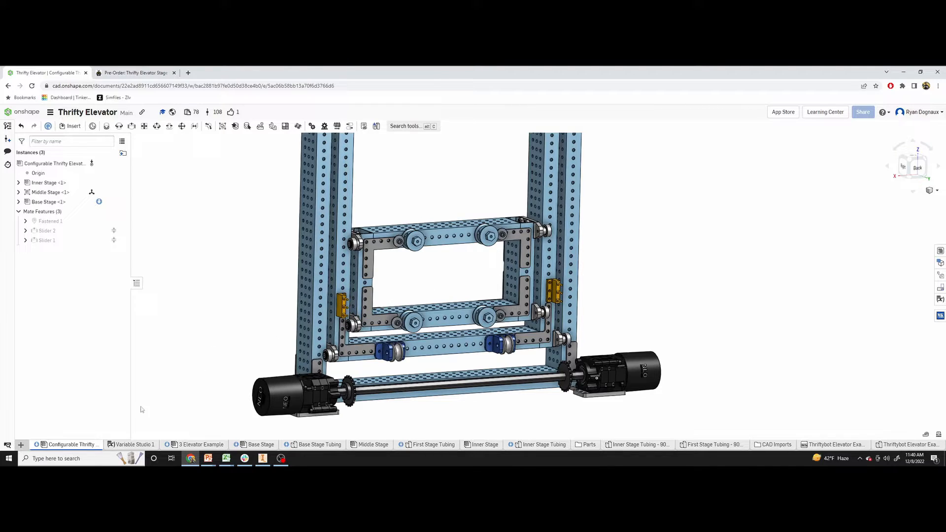
pyautogui.click(133, 444)
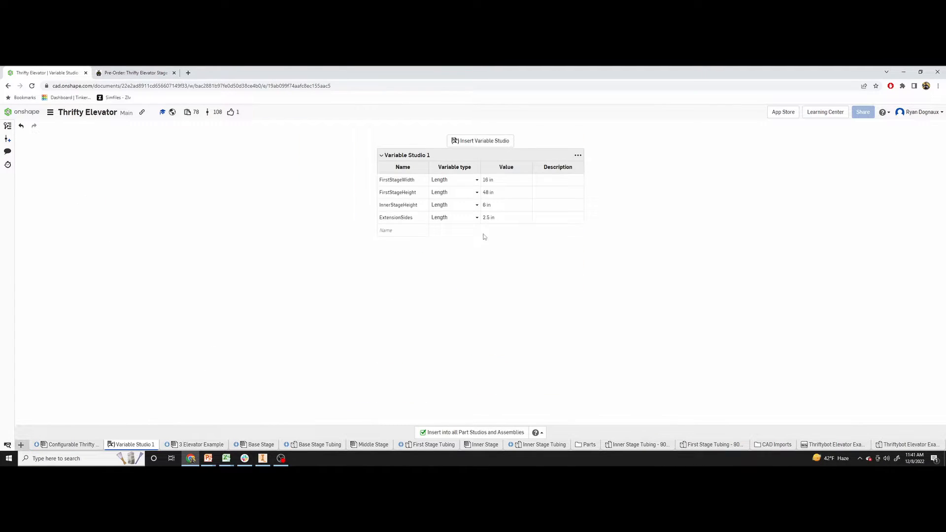
pyautogui.moveTo(501, 223)
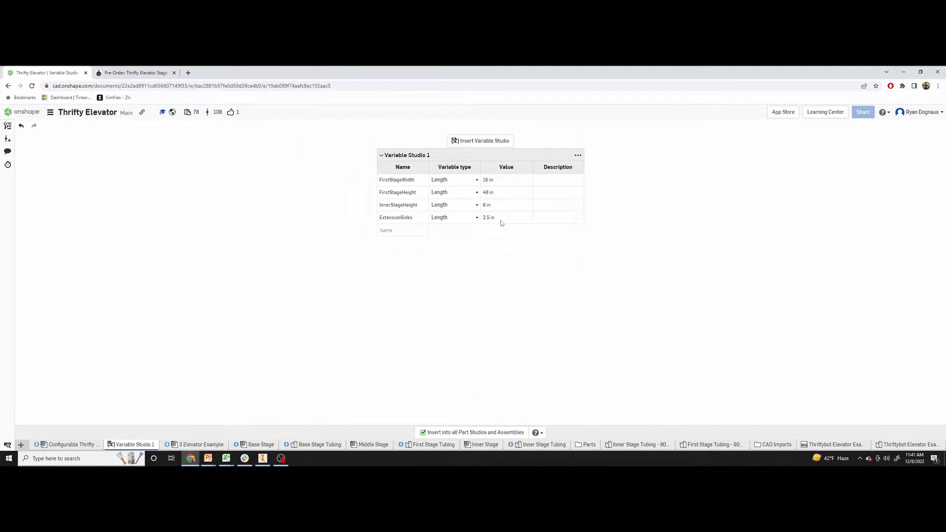
# - Switch to the Configurable Thrifty Elevator assembly tab
pyautogui.click(68, 445)
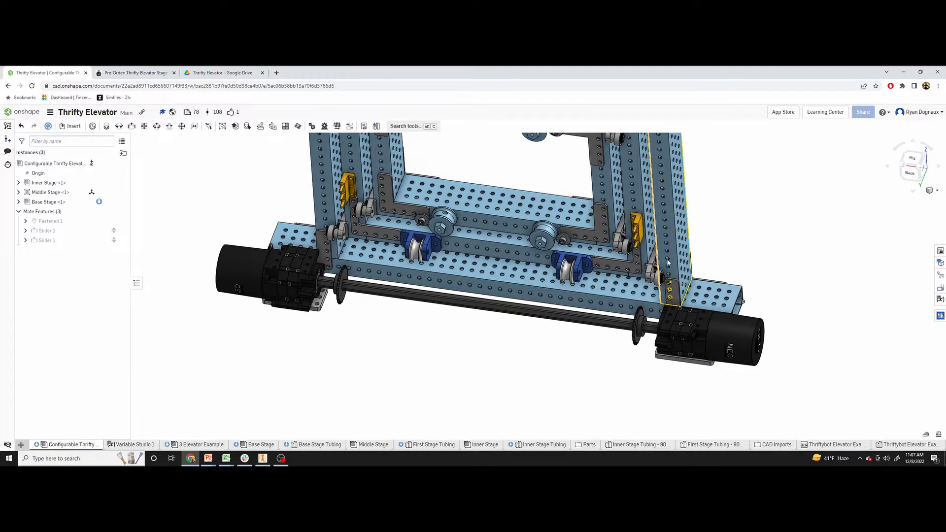
pyautogui.click(658, 397)
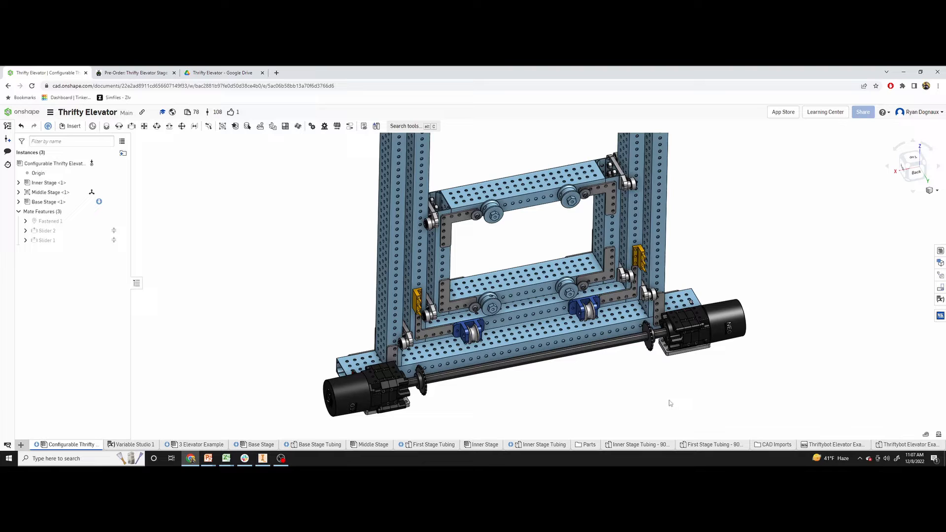
pyautogui.moveTo(569, 424)
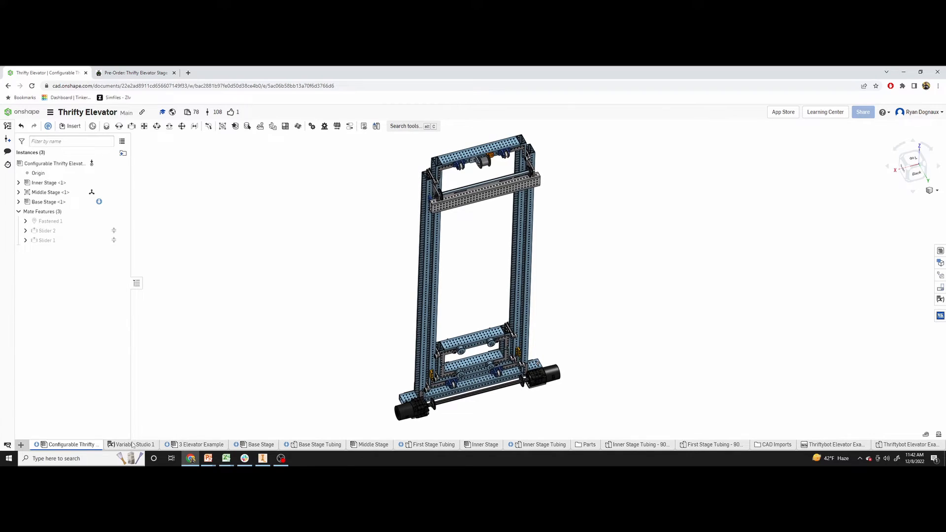
pyautogui.moveTo(312, 297)
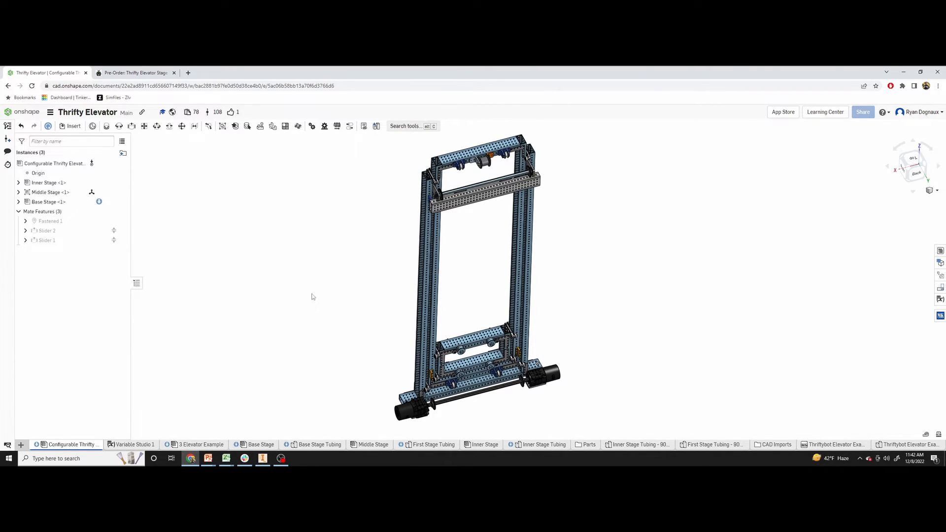
pyautogui.moveTo(370, 261)
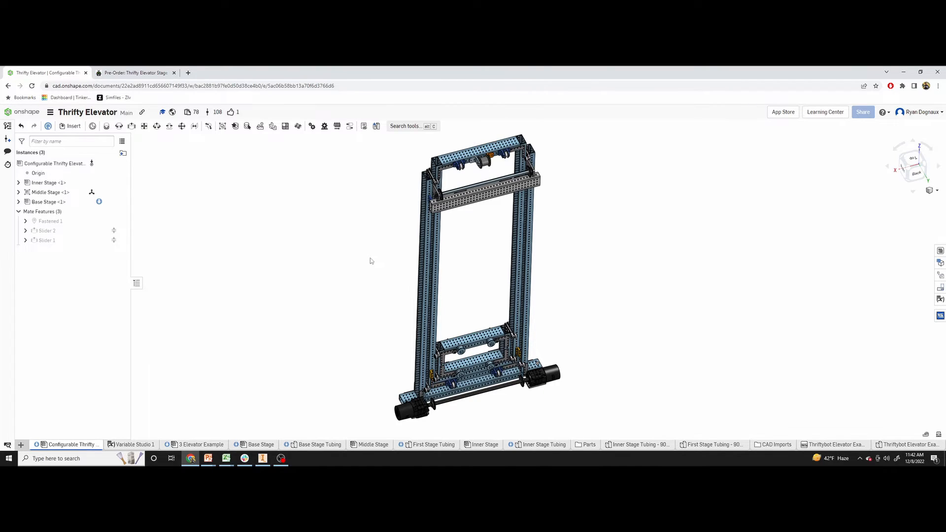
pyautogui.moveTo(343, 260)
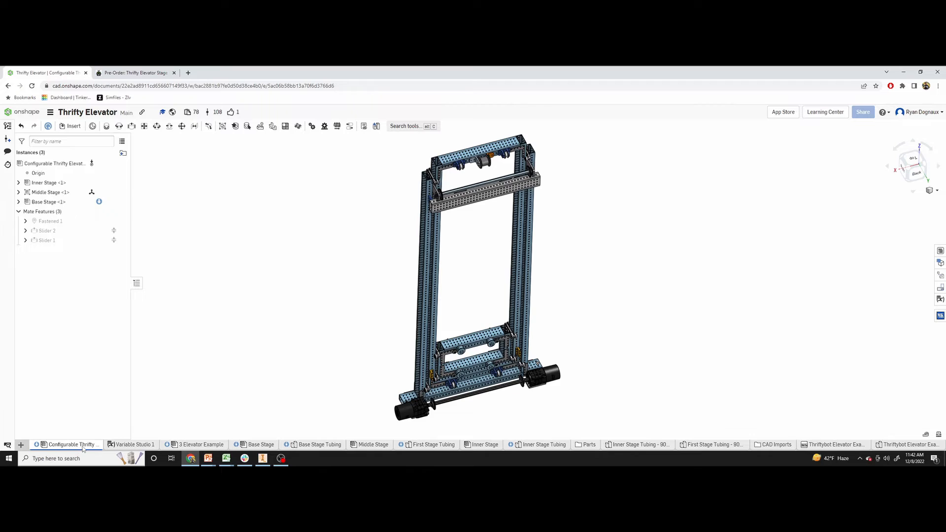
pyautogui.moveTo(406, 240)
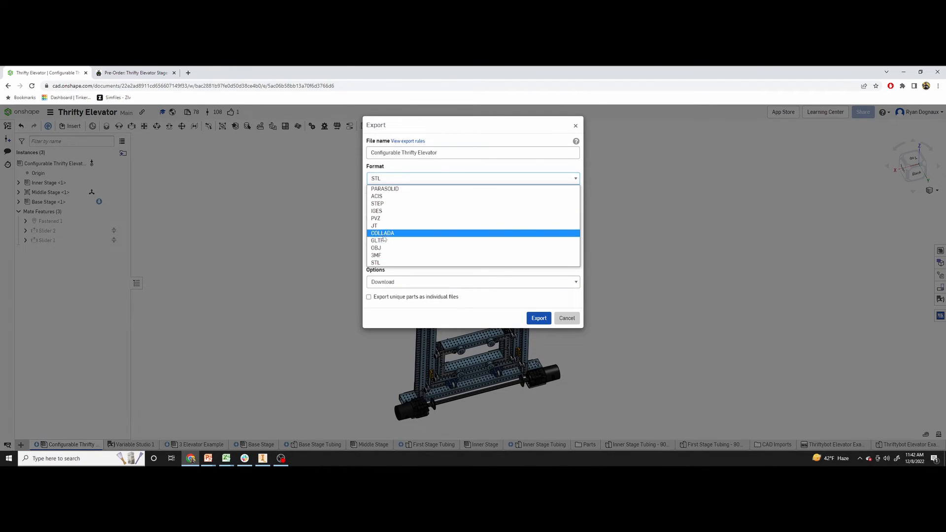
# - Choose STEP as the export format, then dismiss the Export dialog
pyautogui.click(377, 204)
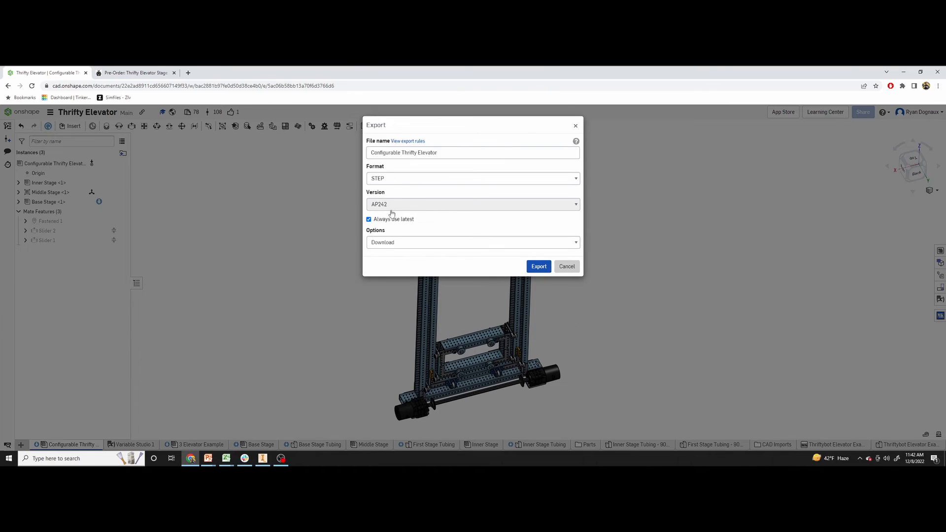
pyautogui.moveTo(462, 169)
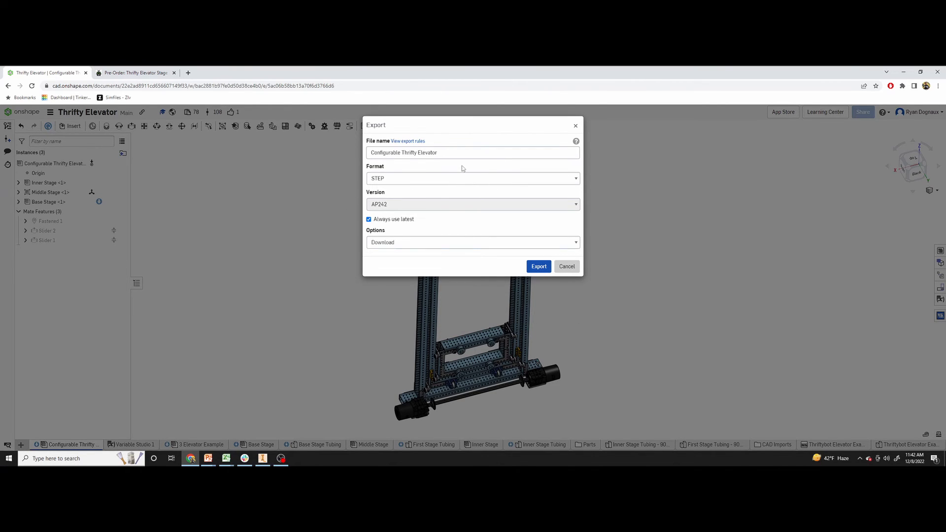
pyautogui.moveTo(593, 127)
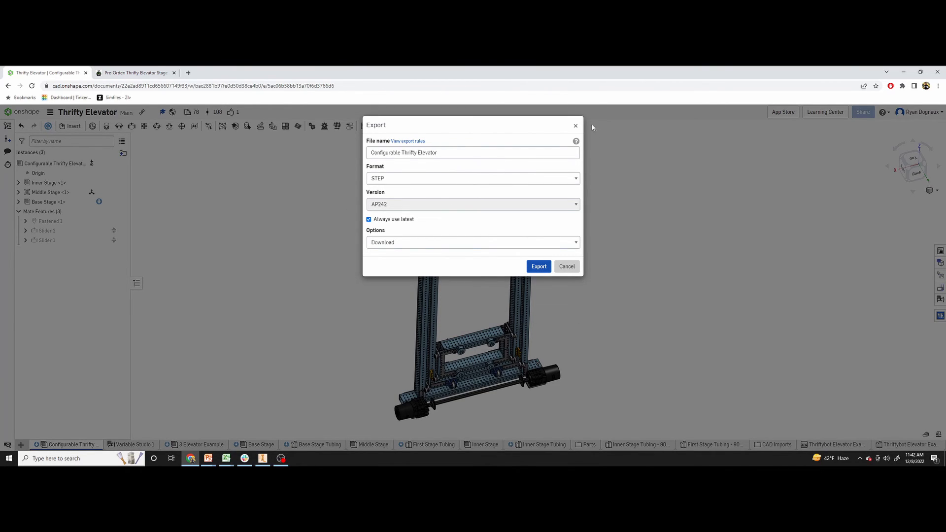
pyautogui.click(565, 266)
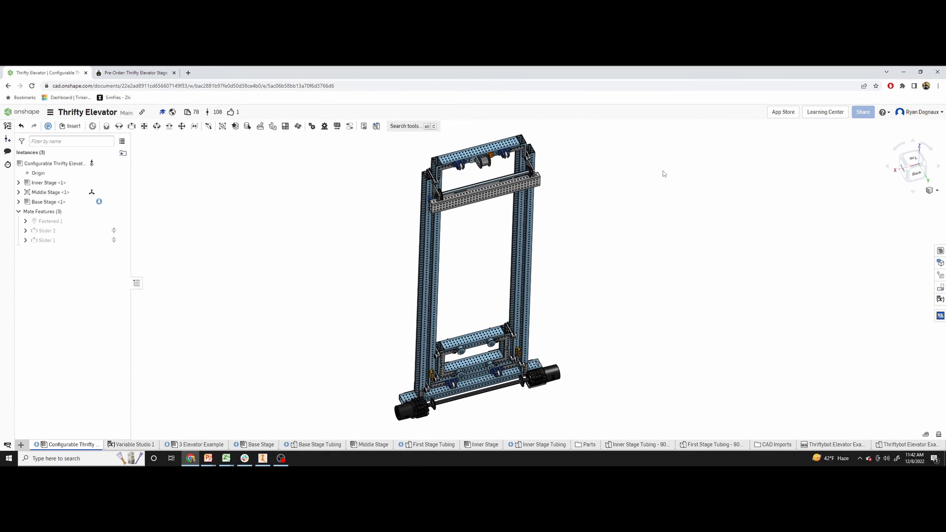
pyautogui.moveTo(767, 240)
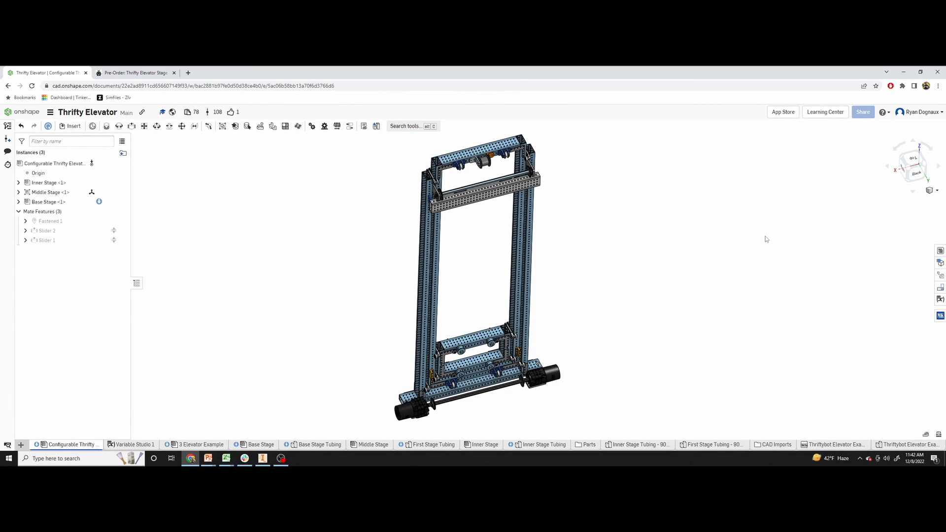